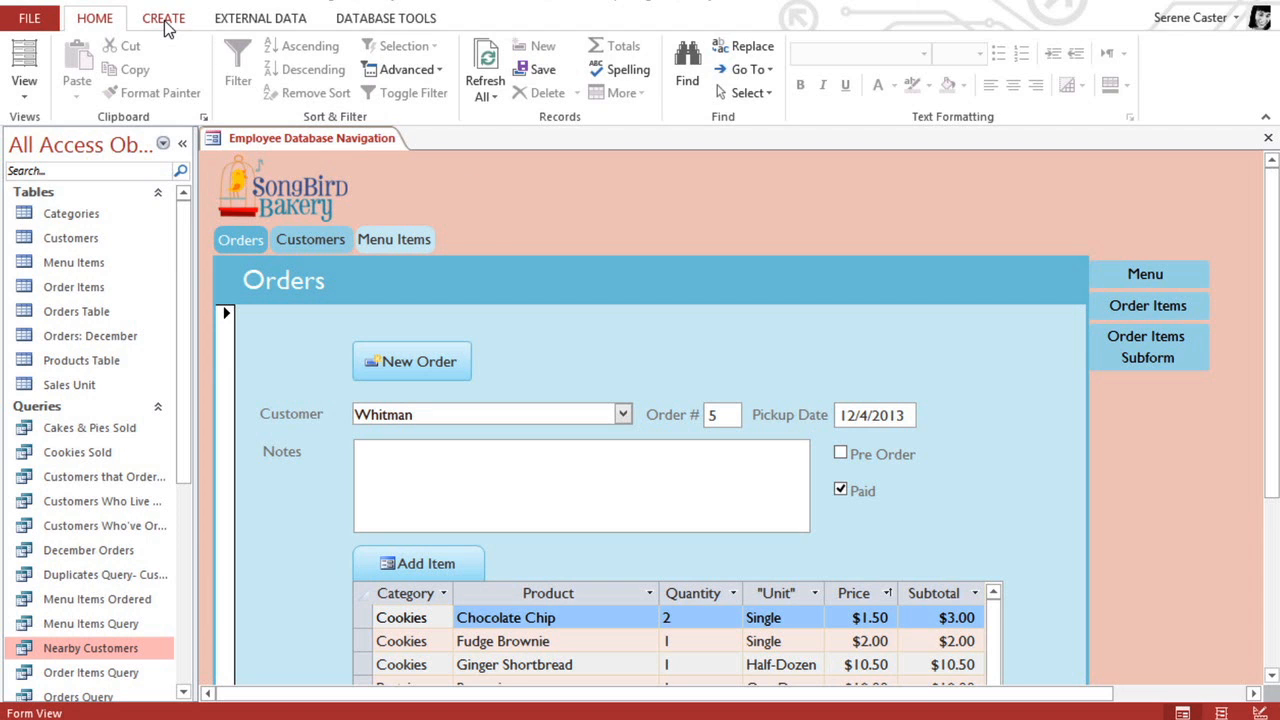
- Start a blank query design and add the Customers and Orders Table tables
click(164, 18)
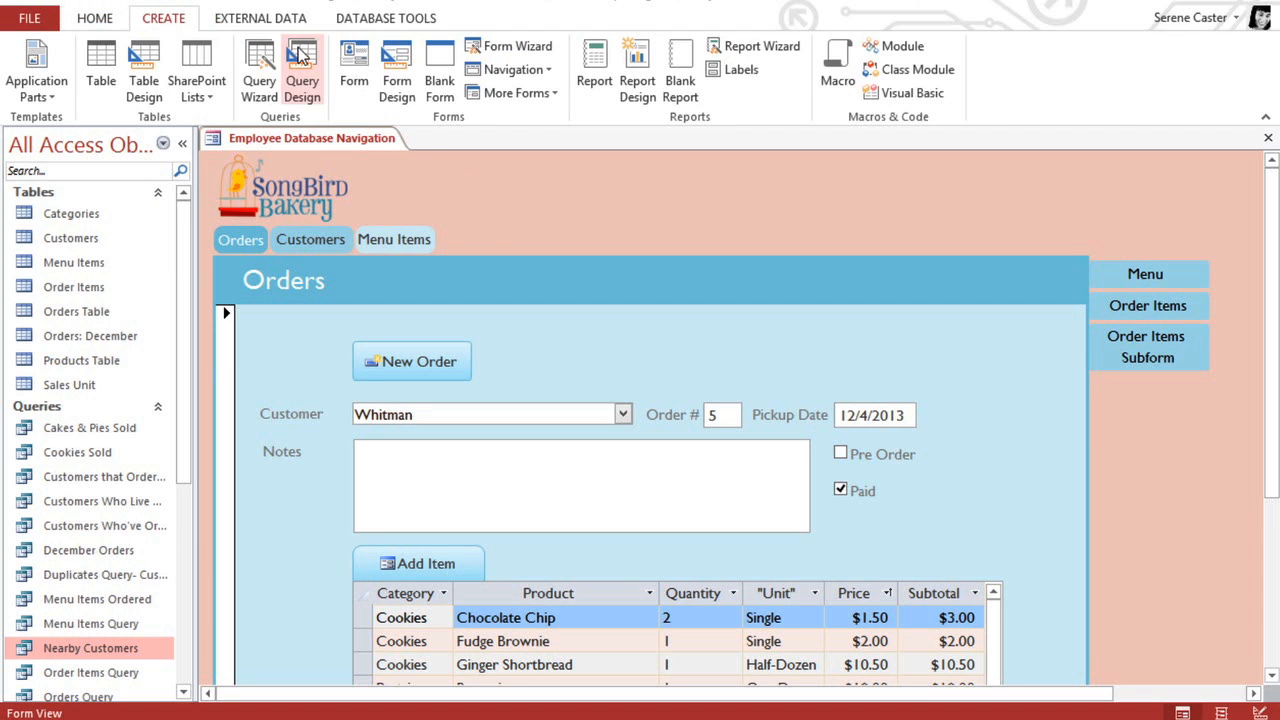
click(300, 68)
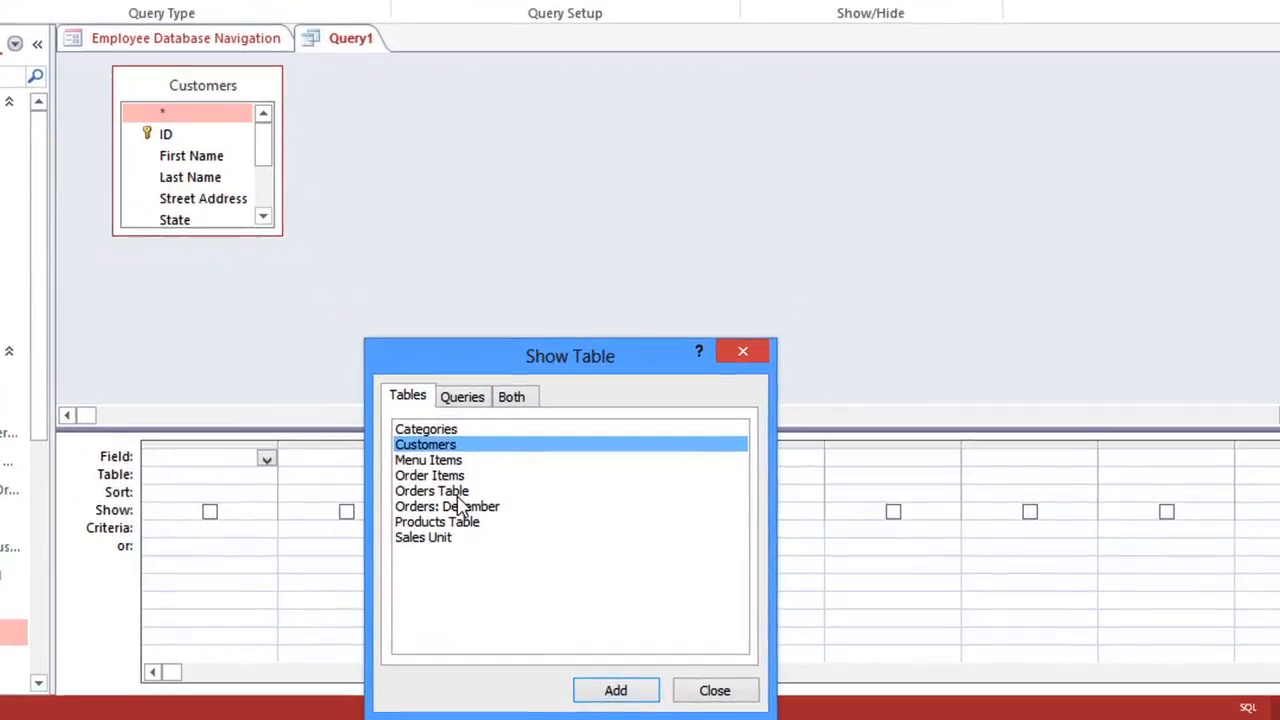
click(616, 690)
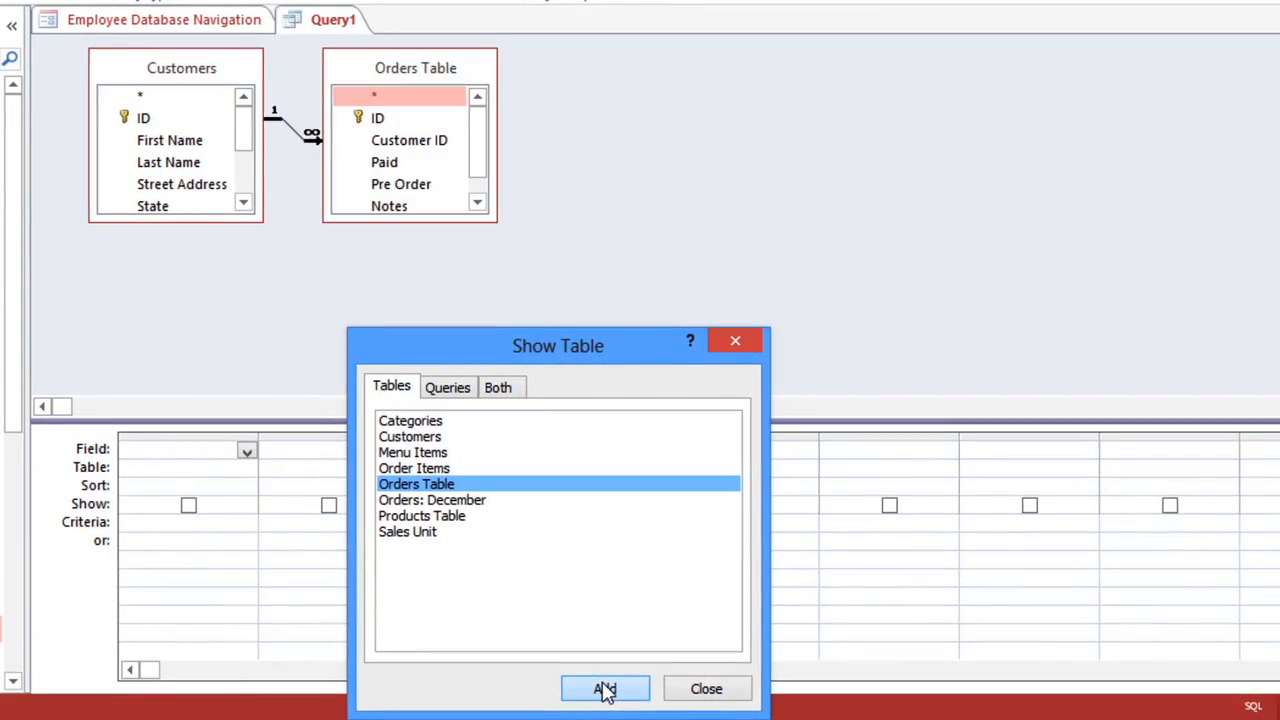
mouse_move(706, 688)
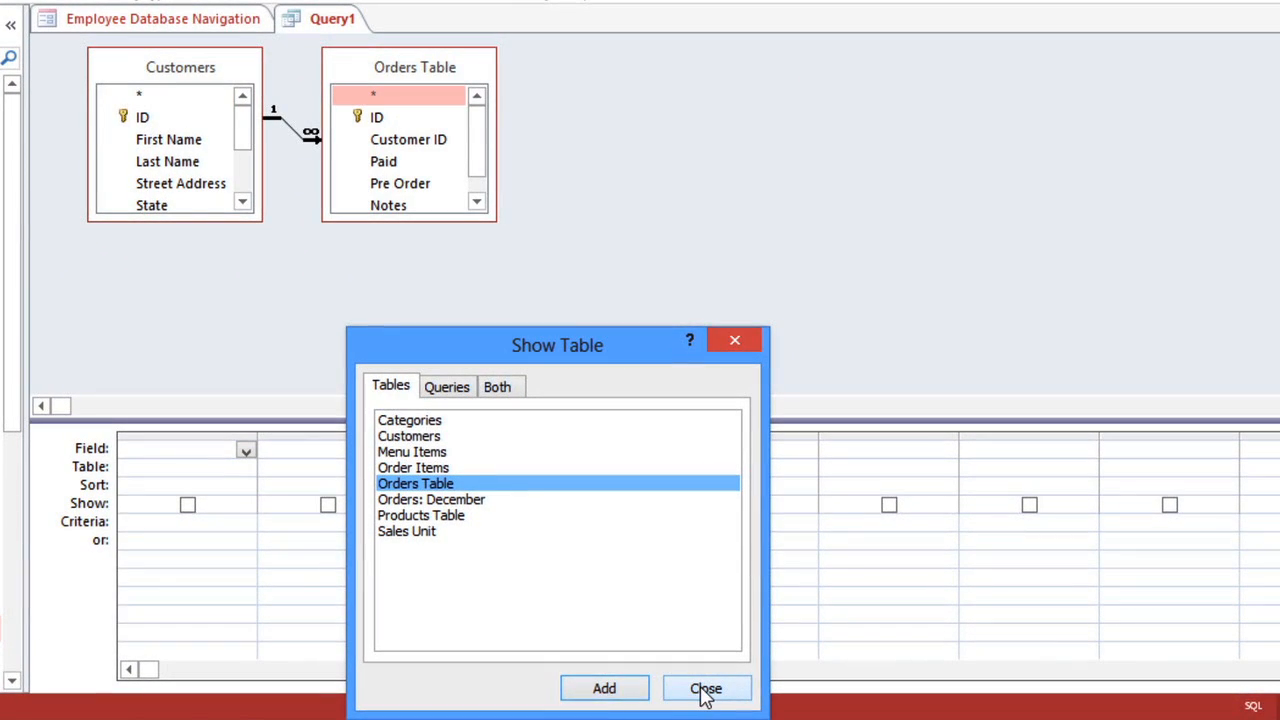
click(704, 688)
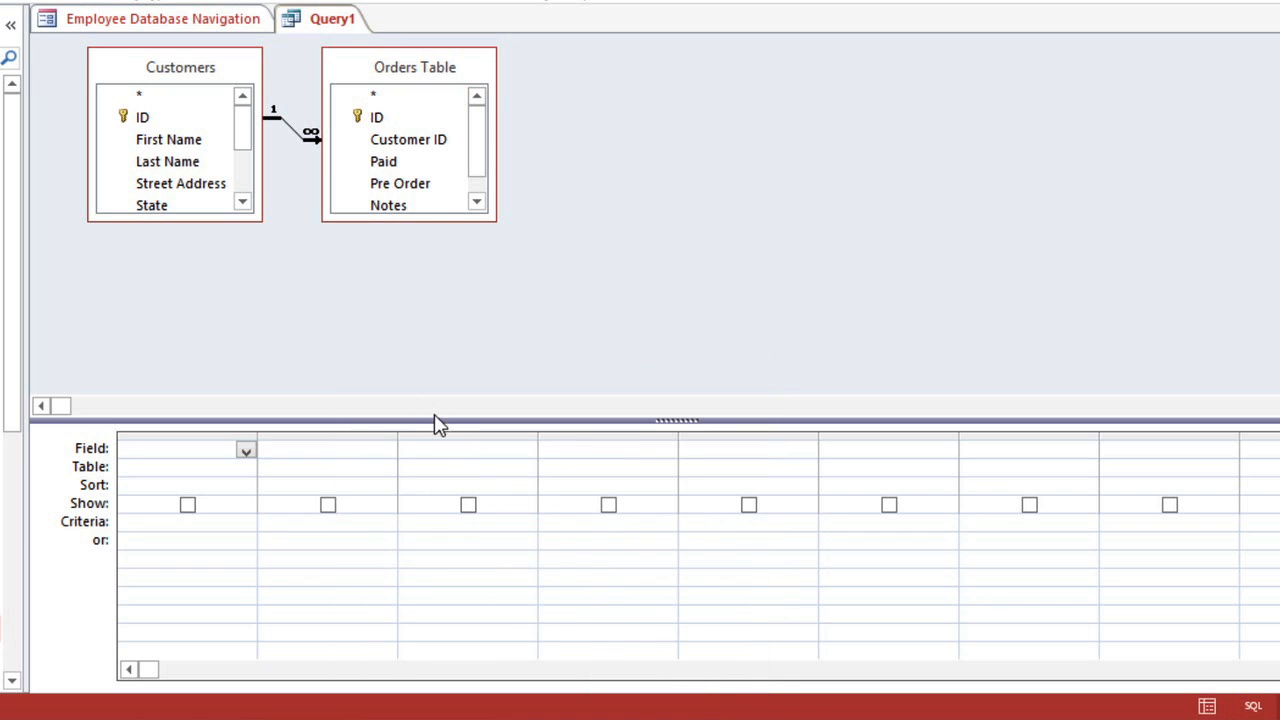
- Enlarge the Customers and Orders Table boxes so City, Other Notes and Pickup Date show
drag(262, 222, 304, 338)
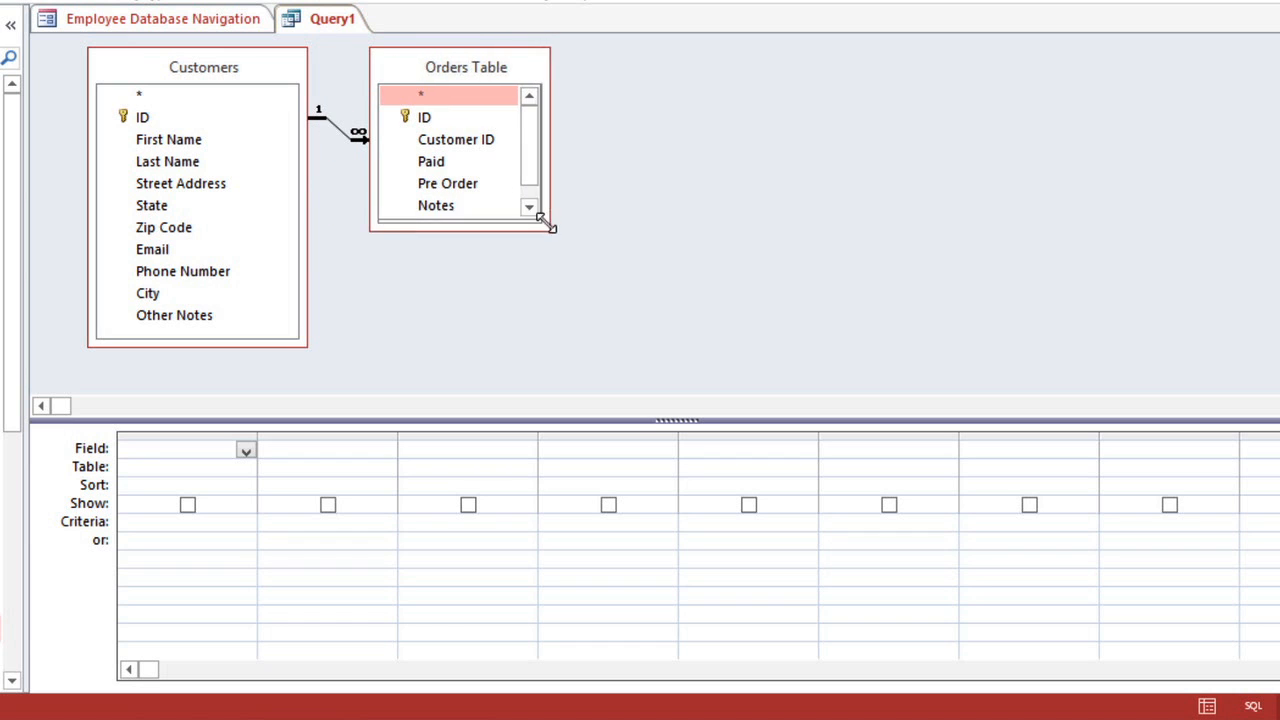
drag(548, 224, 578, 280)
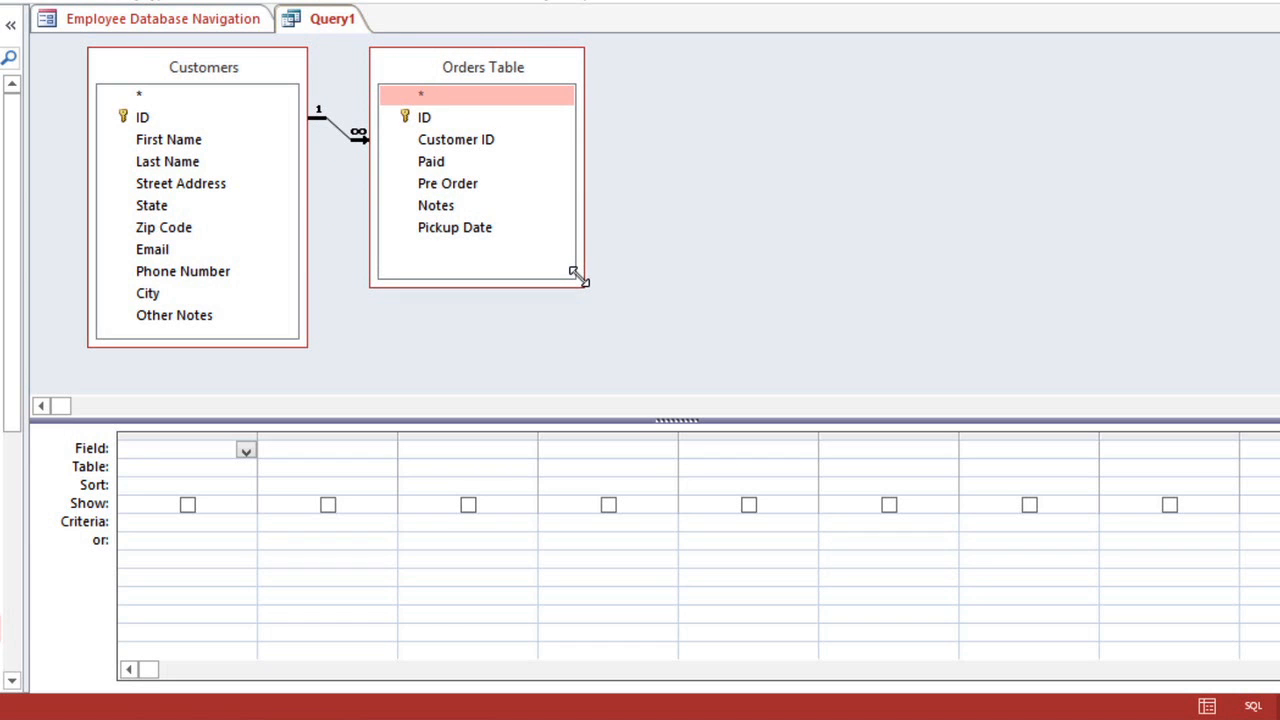
mouse_move(516, 280)
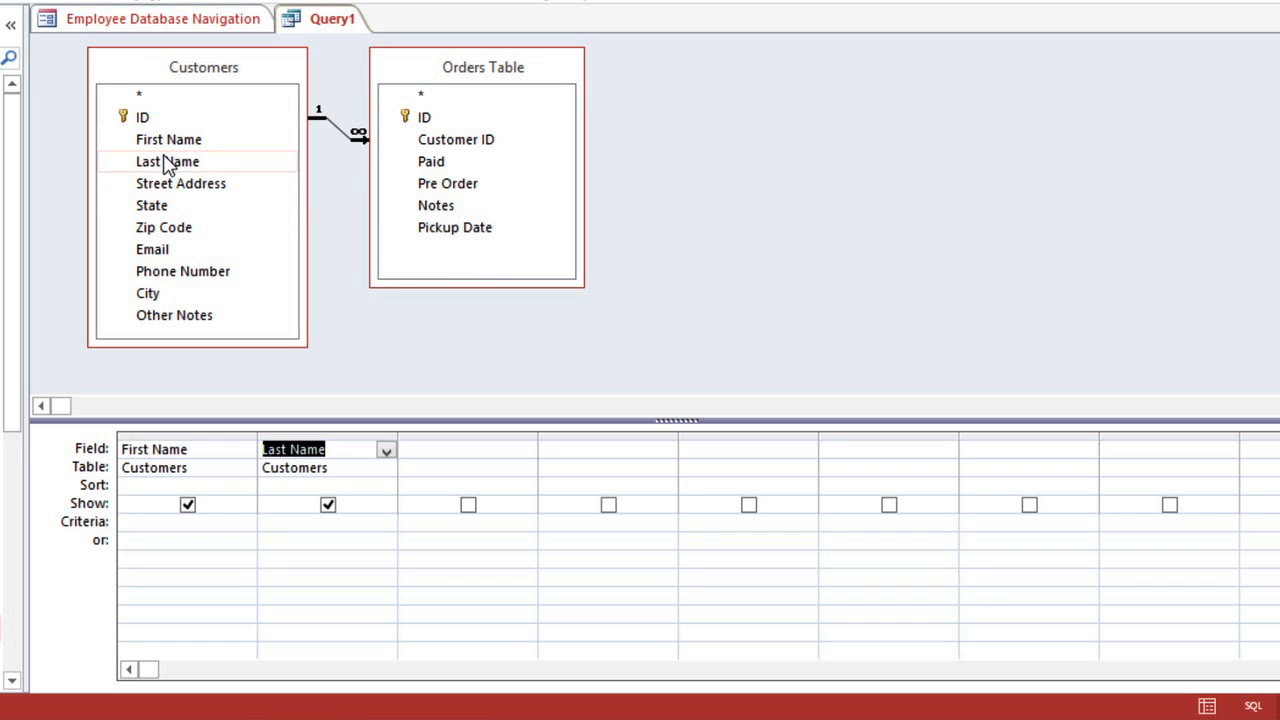
- Add the remaining Customers fields through Phone Number and the Orders Table ID to the grid
double_click(180, 184)
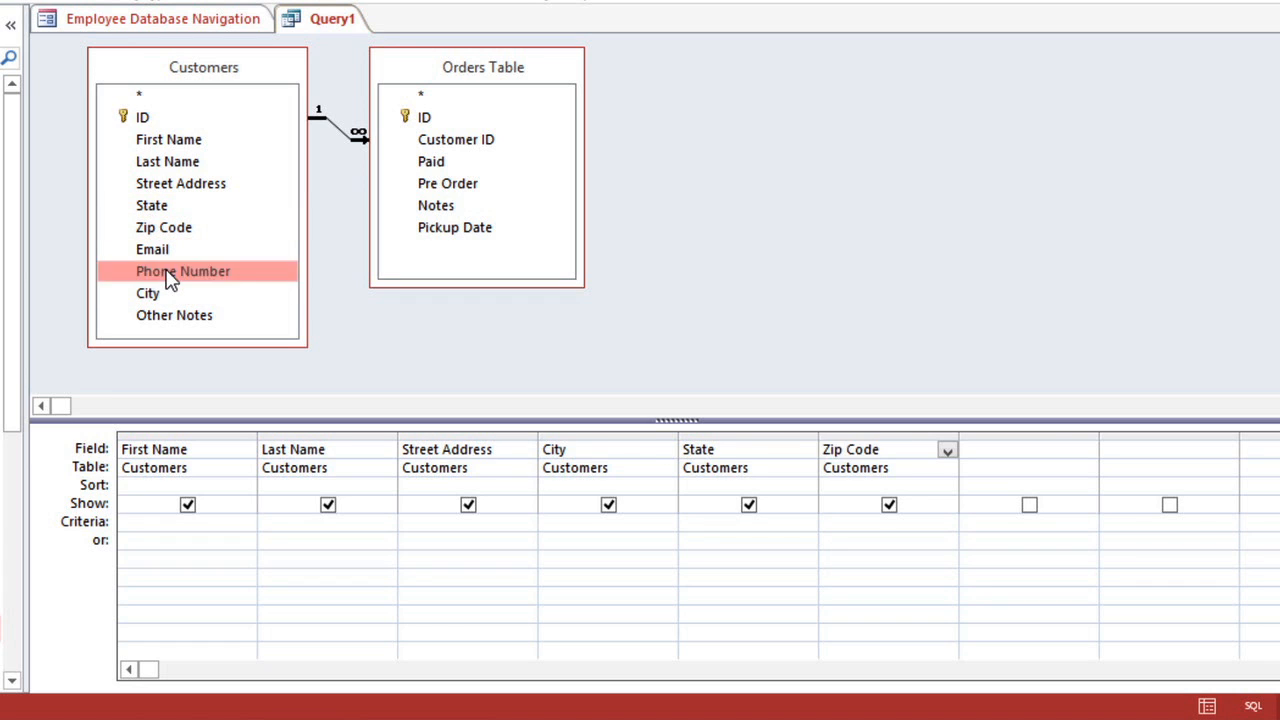
double_click(184, 272)
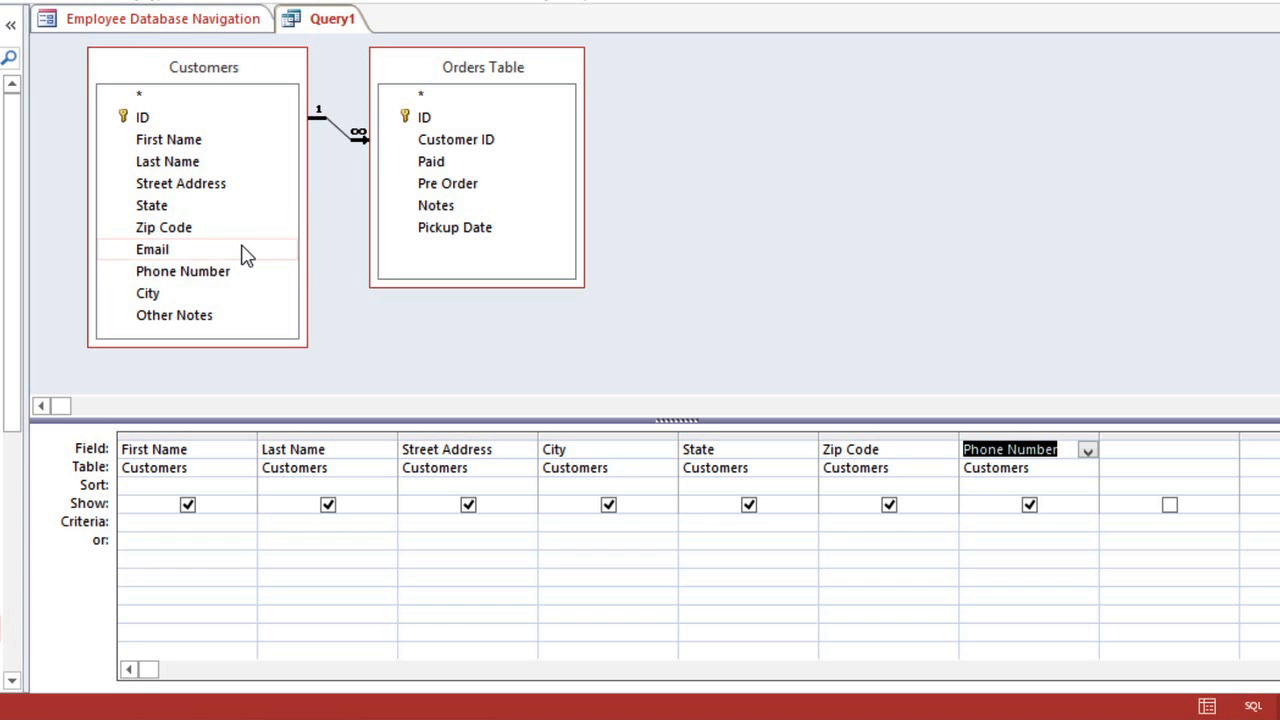
click(424, 116)
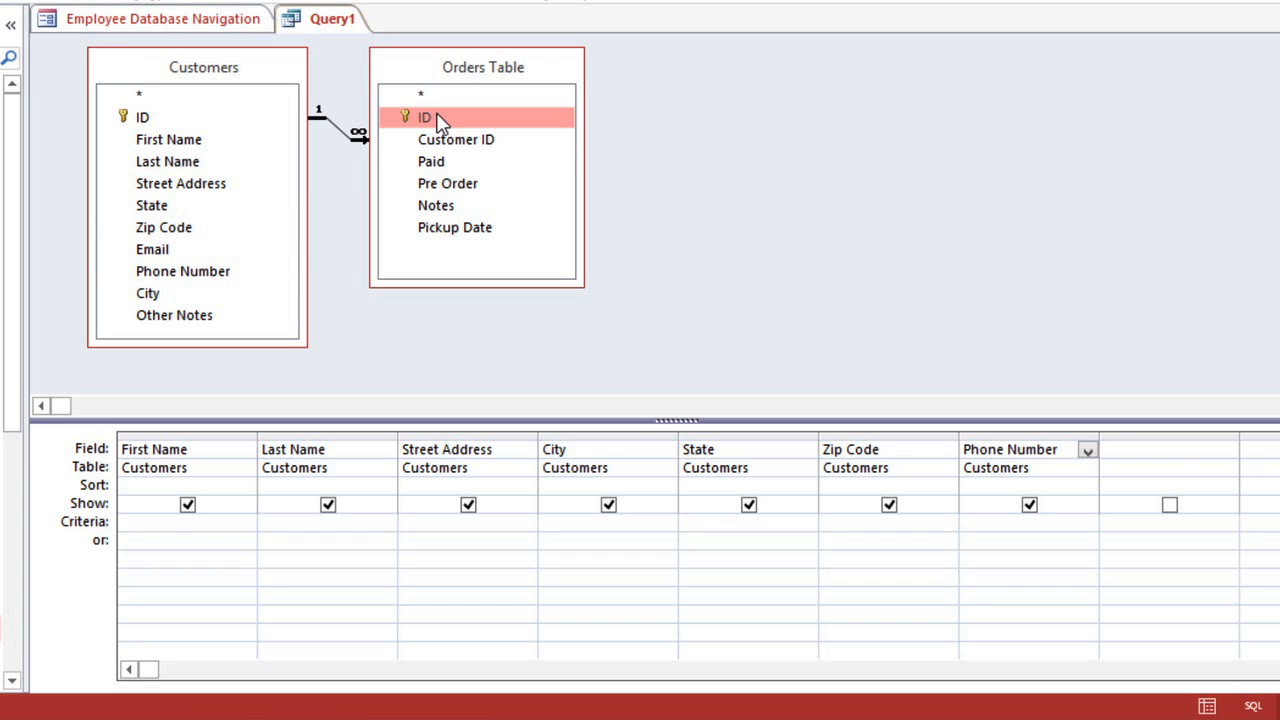
double_click(424, 116)
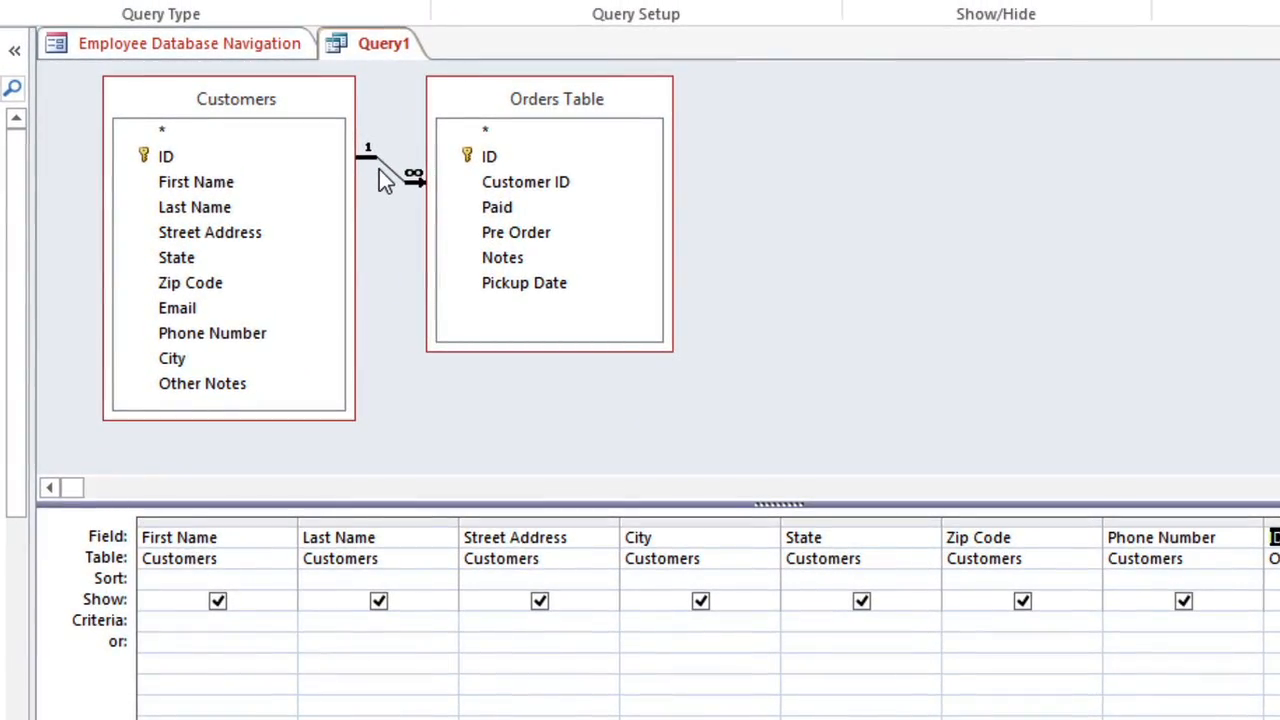
mouse_move(420, 204)
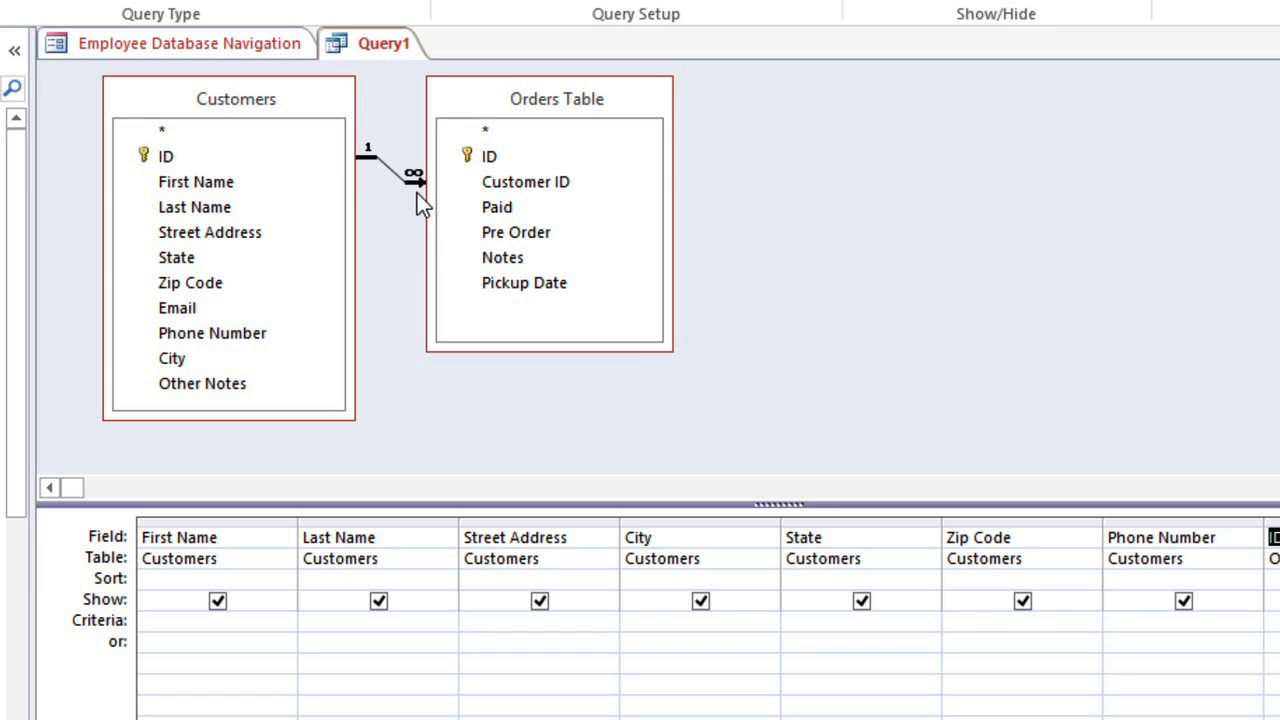
mouse_move(390, 176)
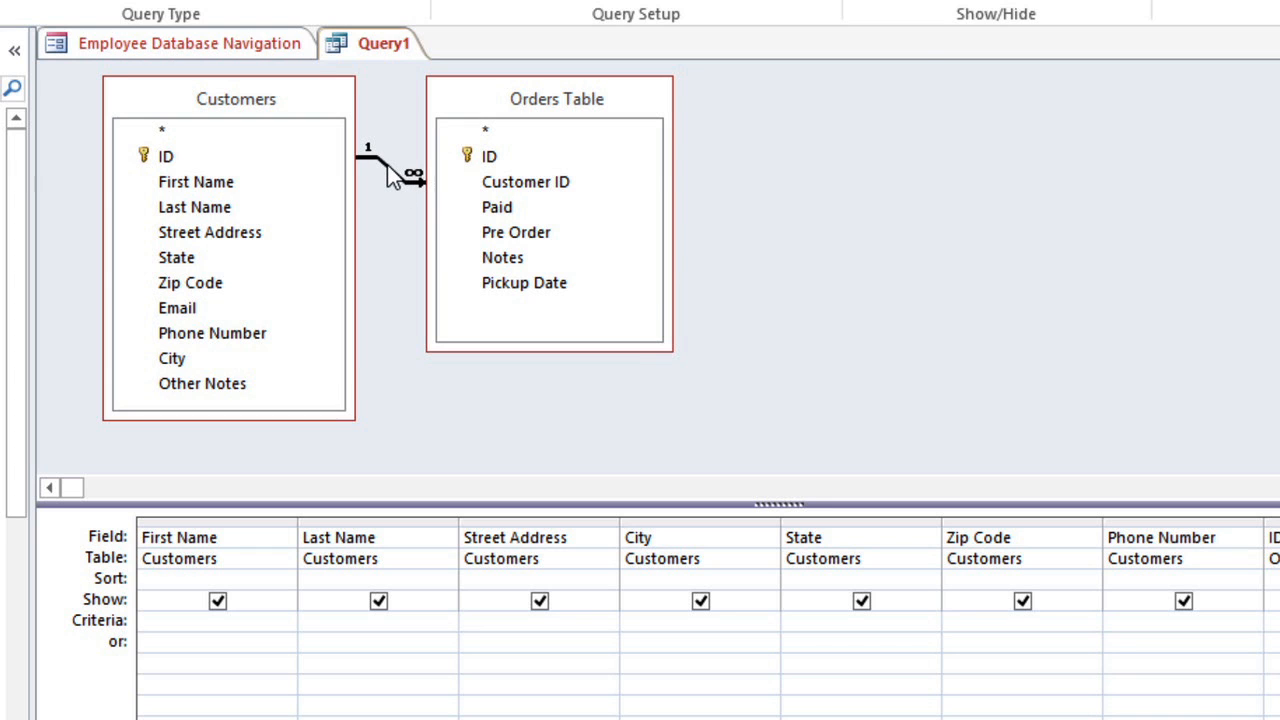
- Set Join Properties to option 3: all Orders Table records, only matching Customers
double_click(400, 176)
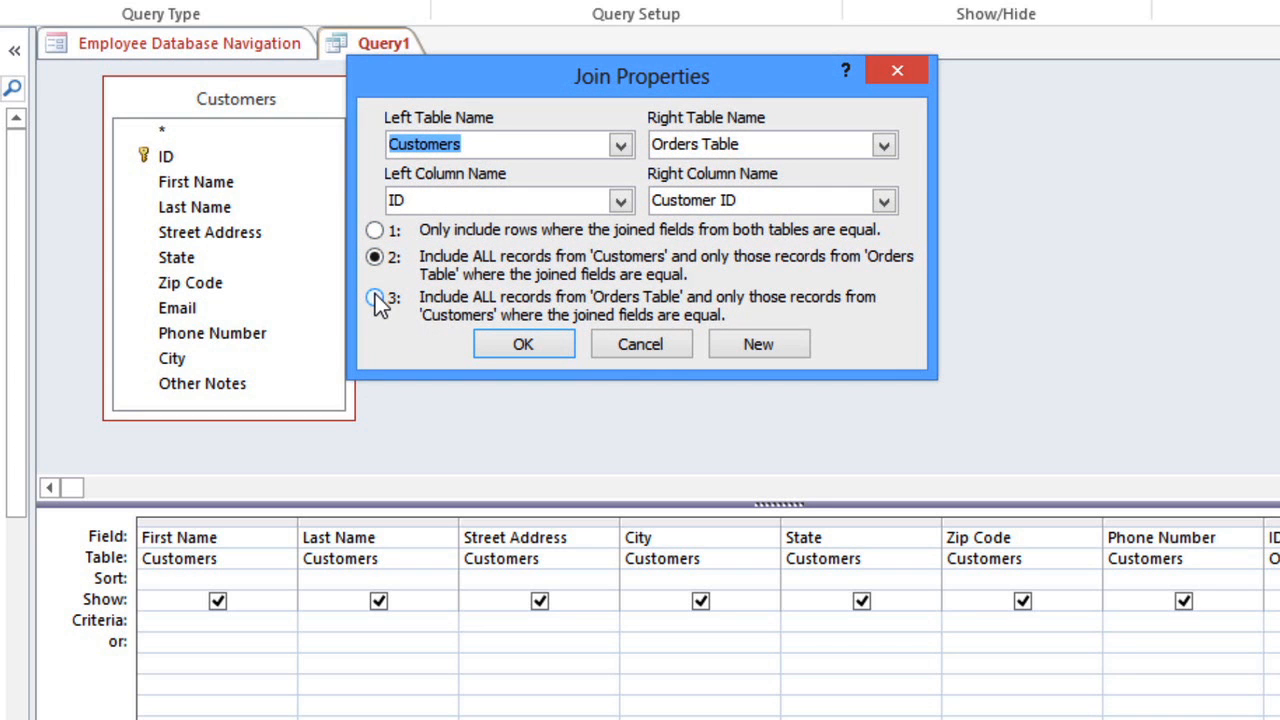
click(376, 296)
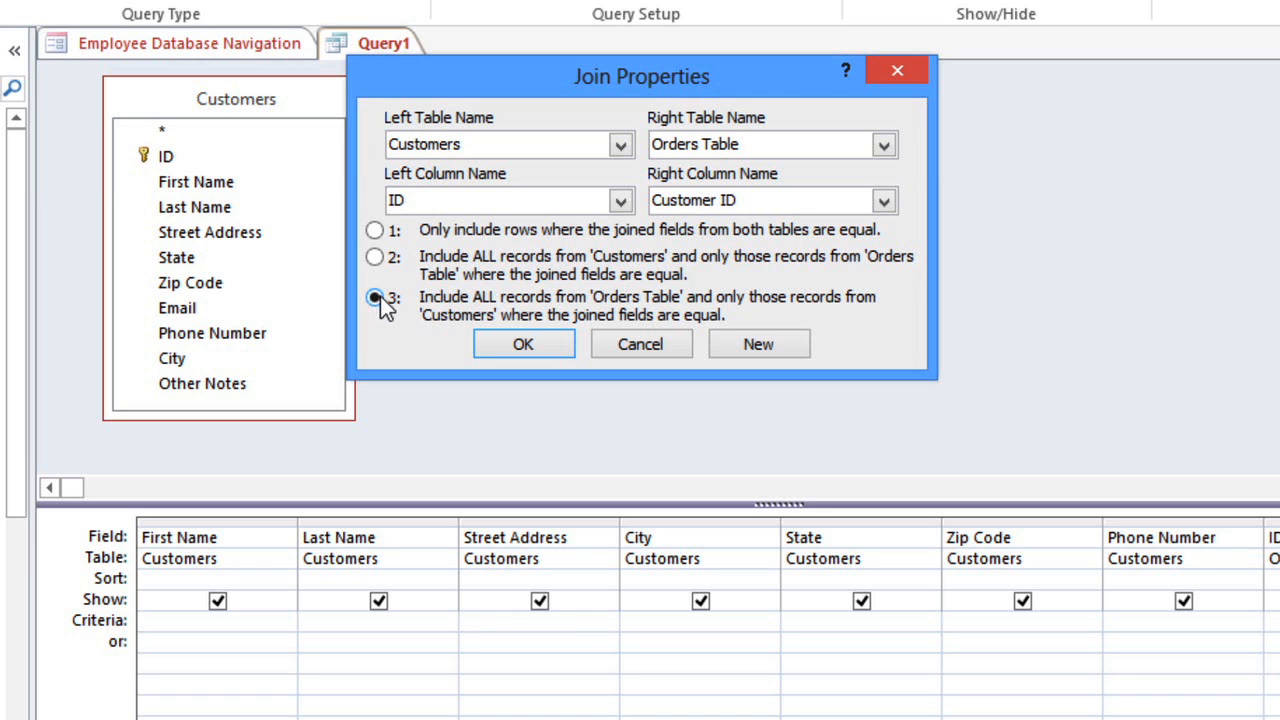
click(522, 344)
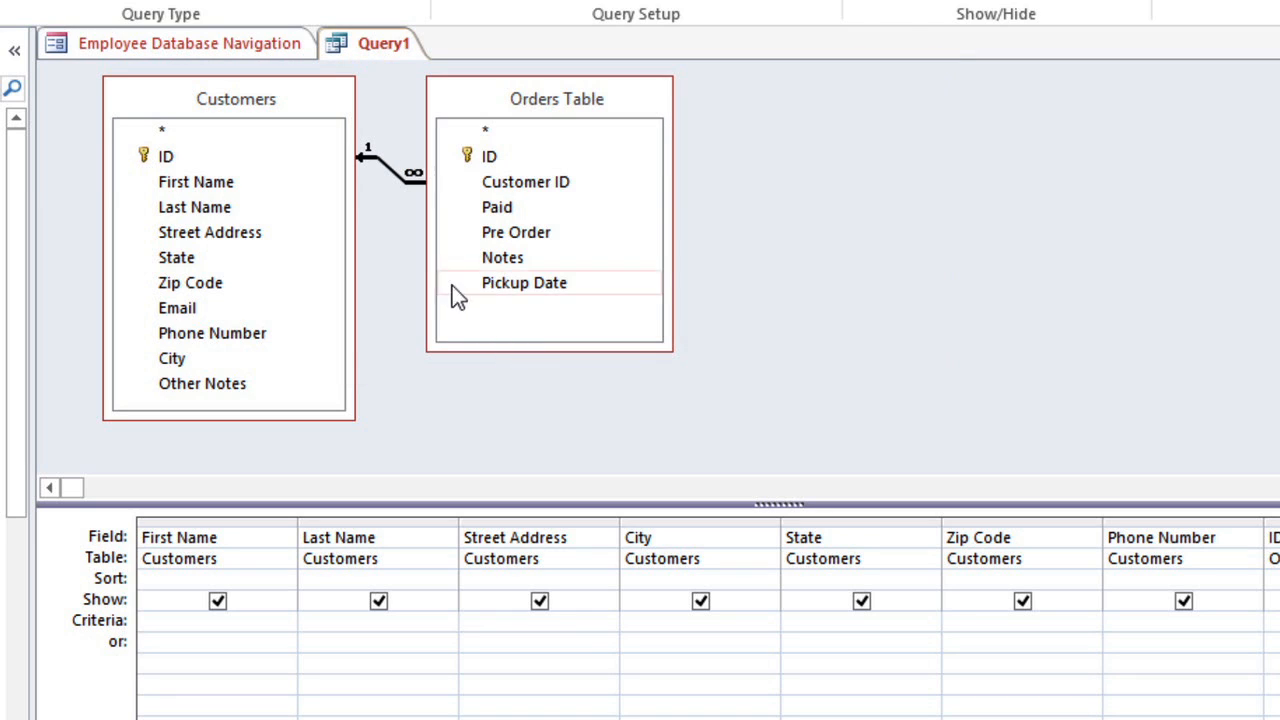
mouse_move(368, 178)
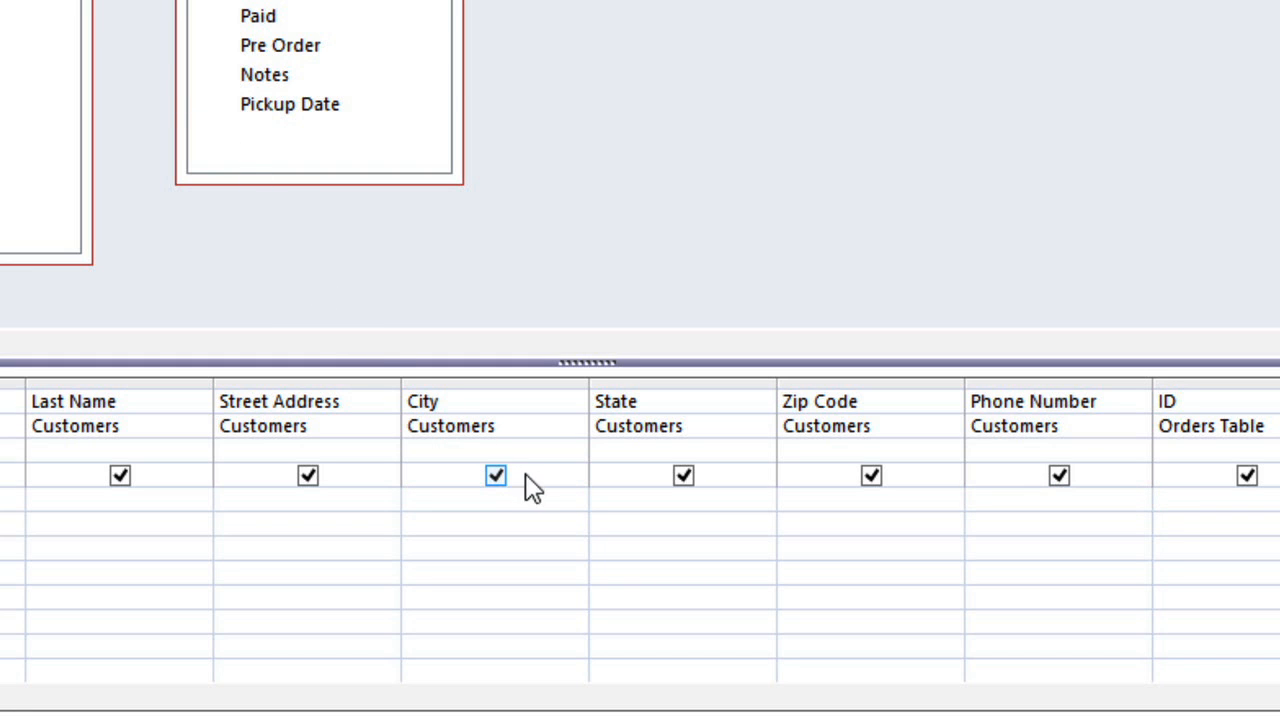
mouse_move(568, 494)
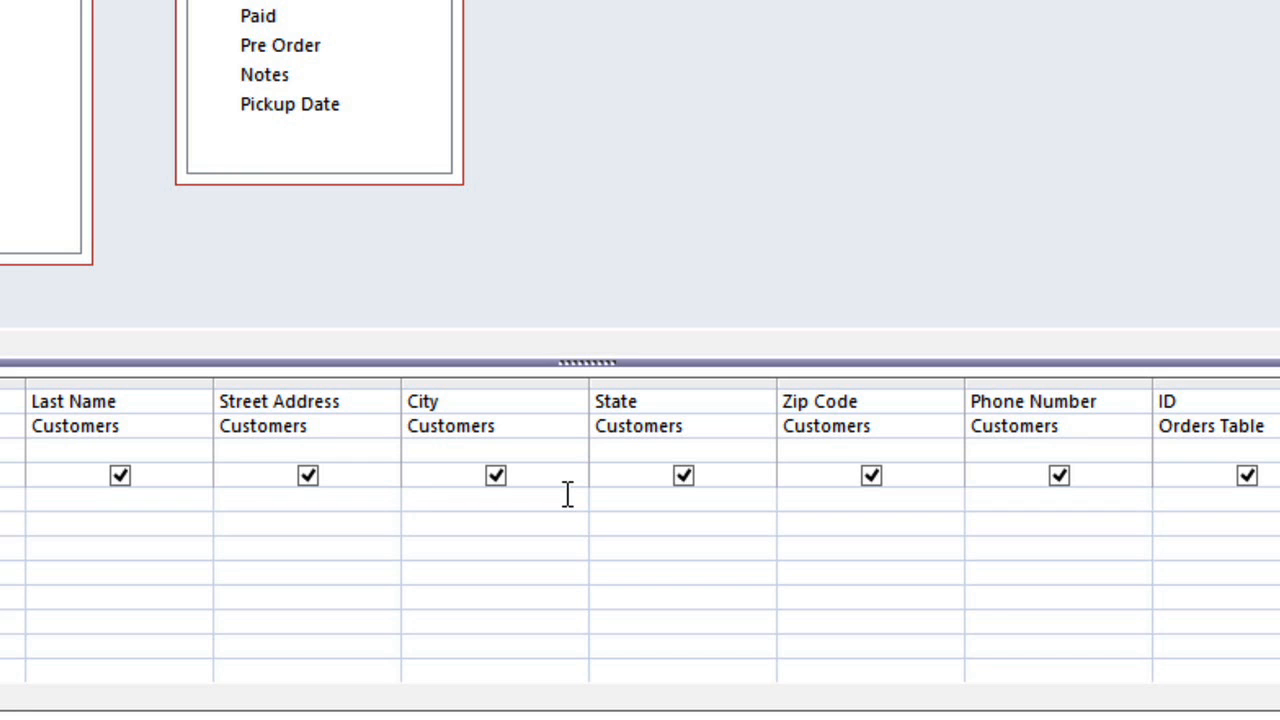
- Enter Not In ("Raleigh") as the City criterion, then move to Phone Number's criteria
text(Not In)
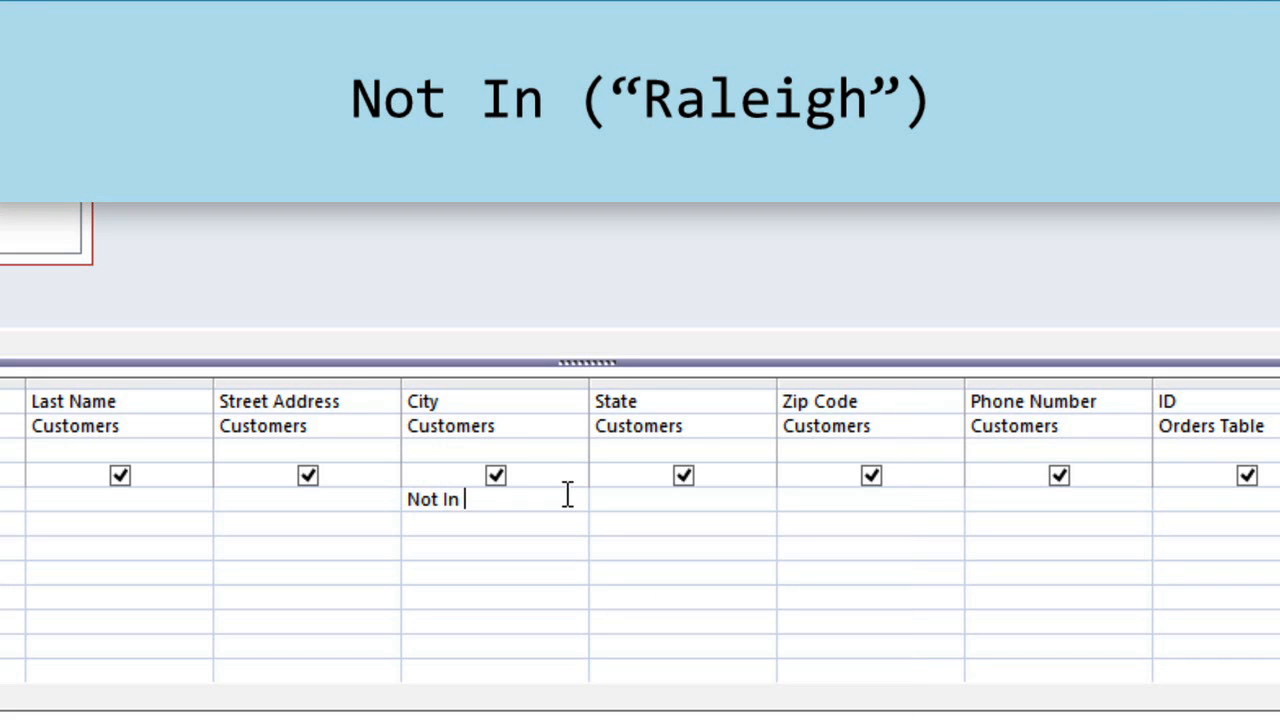
text(("Raleig)
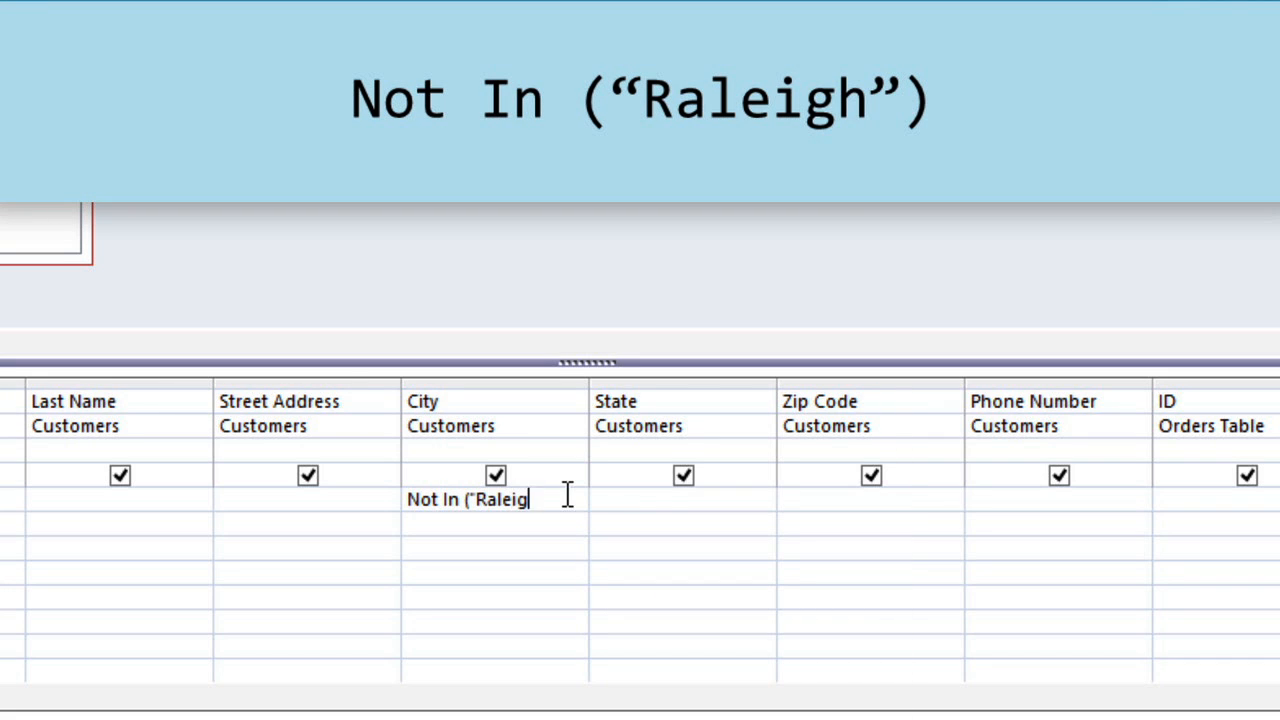
text(h"))
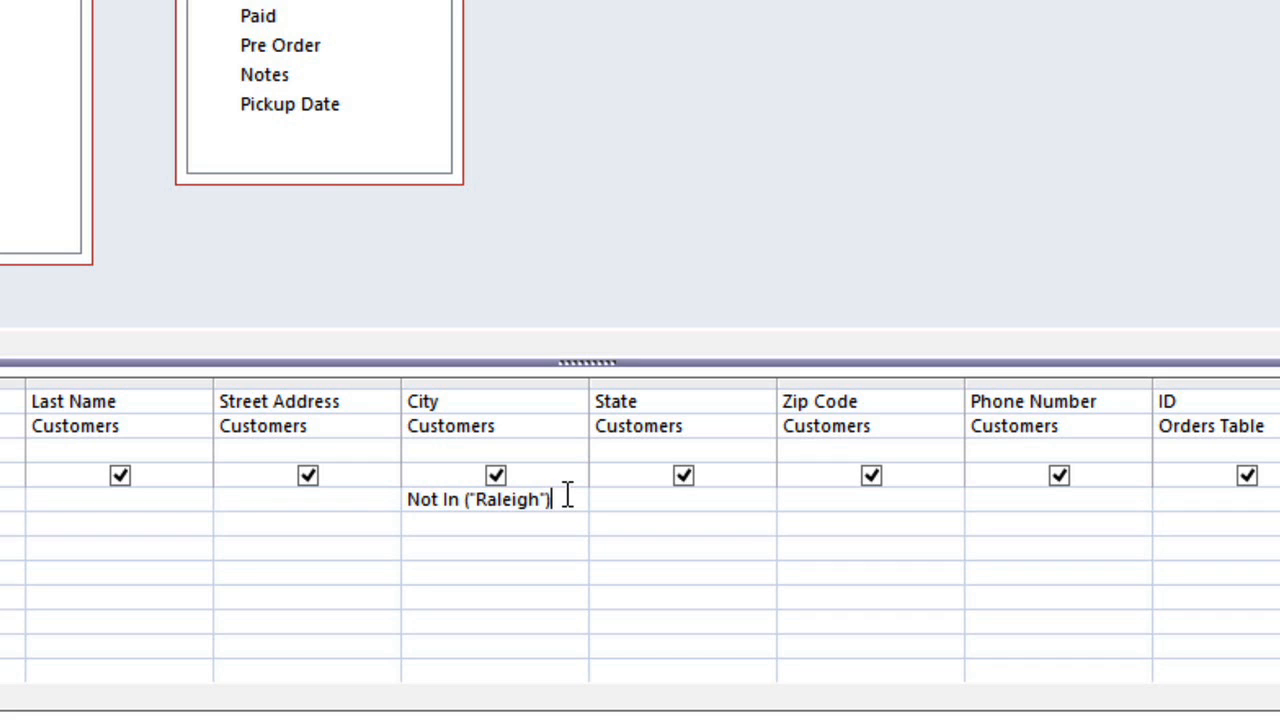
mouse_move(1108, 512)
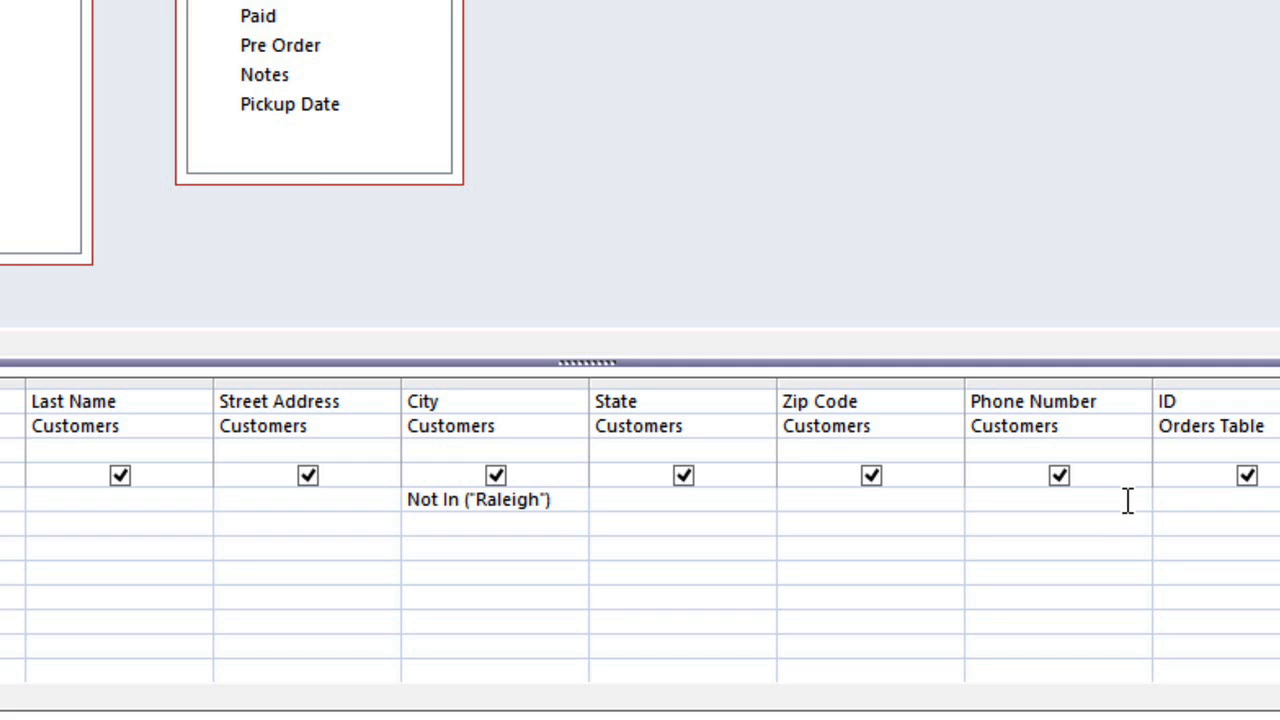
click(1010, 500)
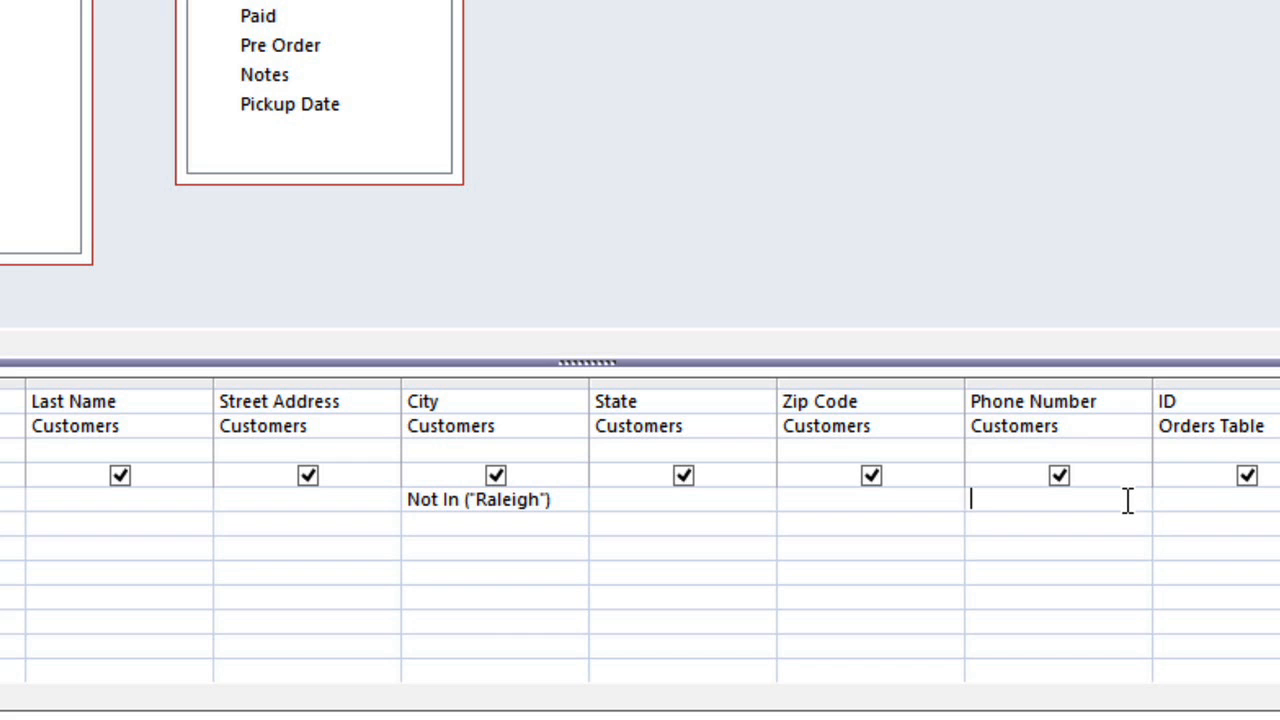
- Enter Like ("919*") as the Phone Number criterion
text(Like)
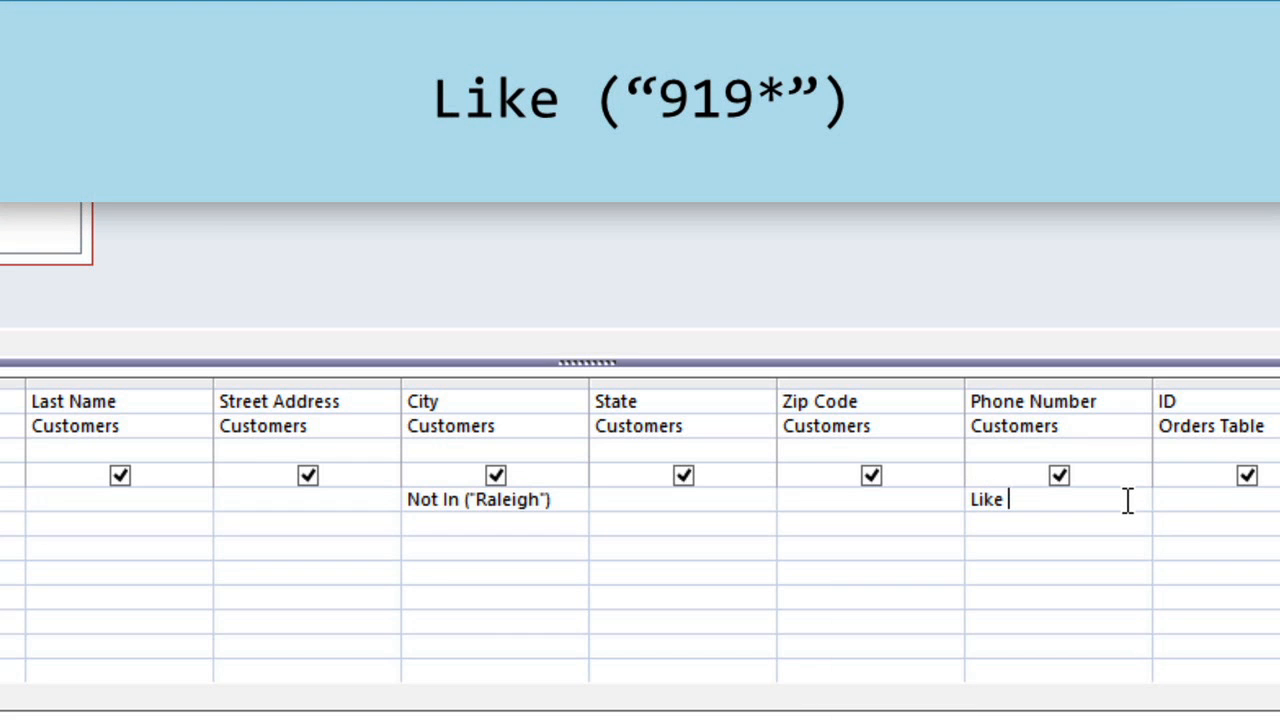
text((")
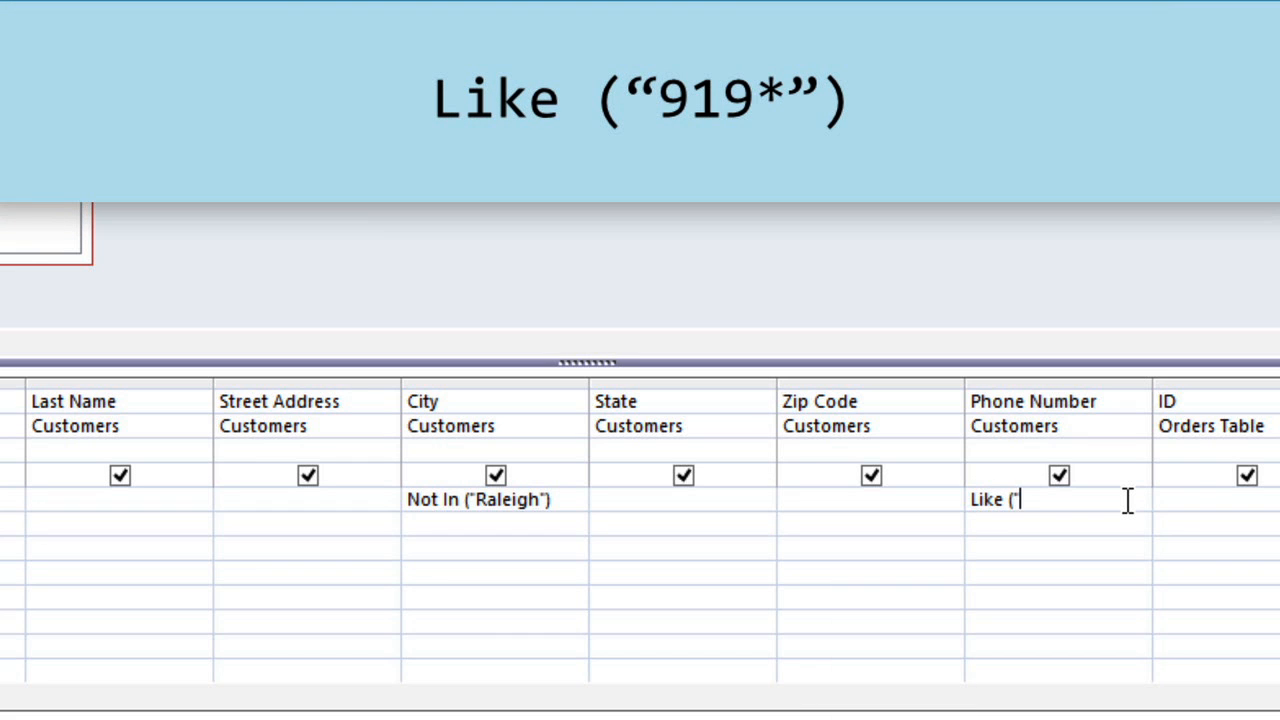
text(919)
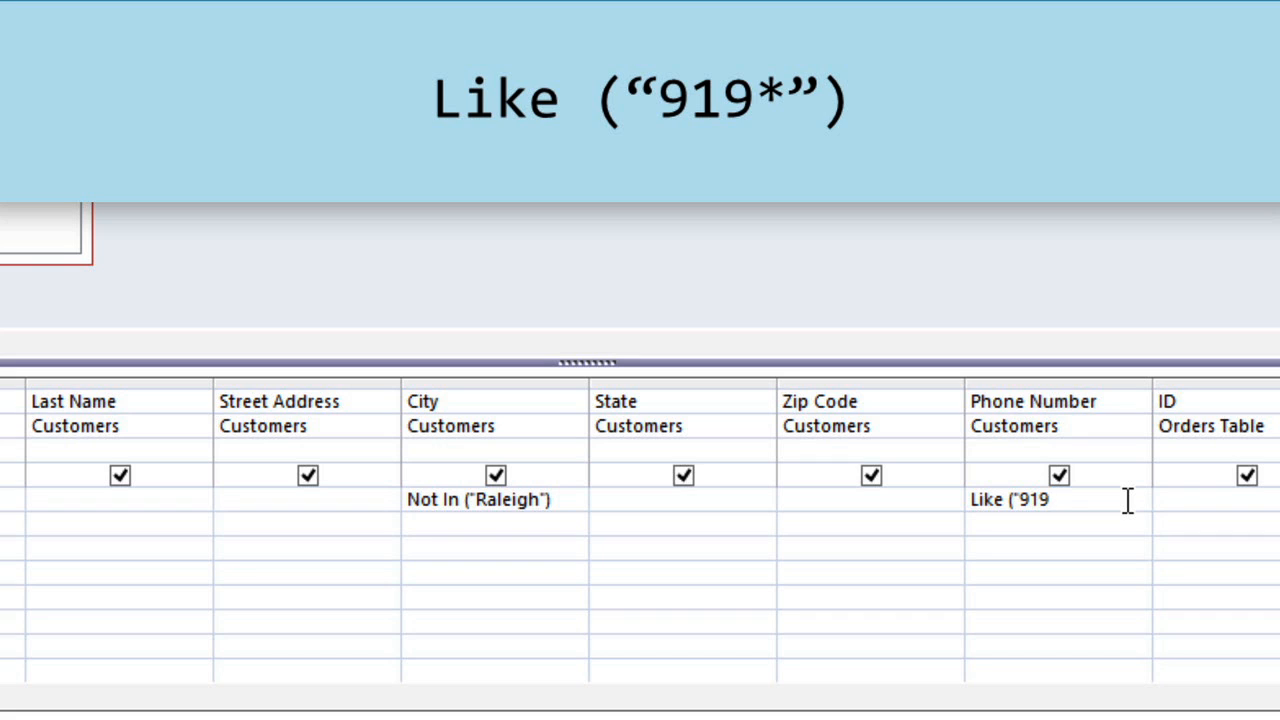
text(*")
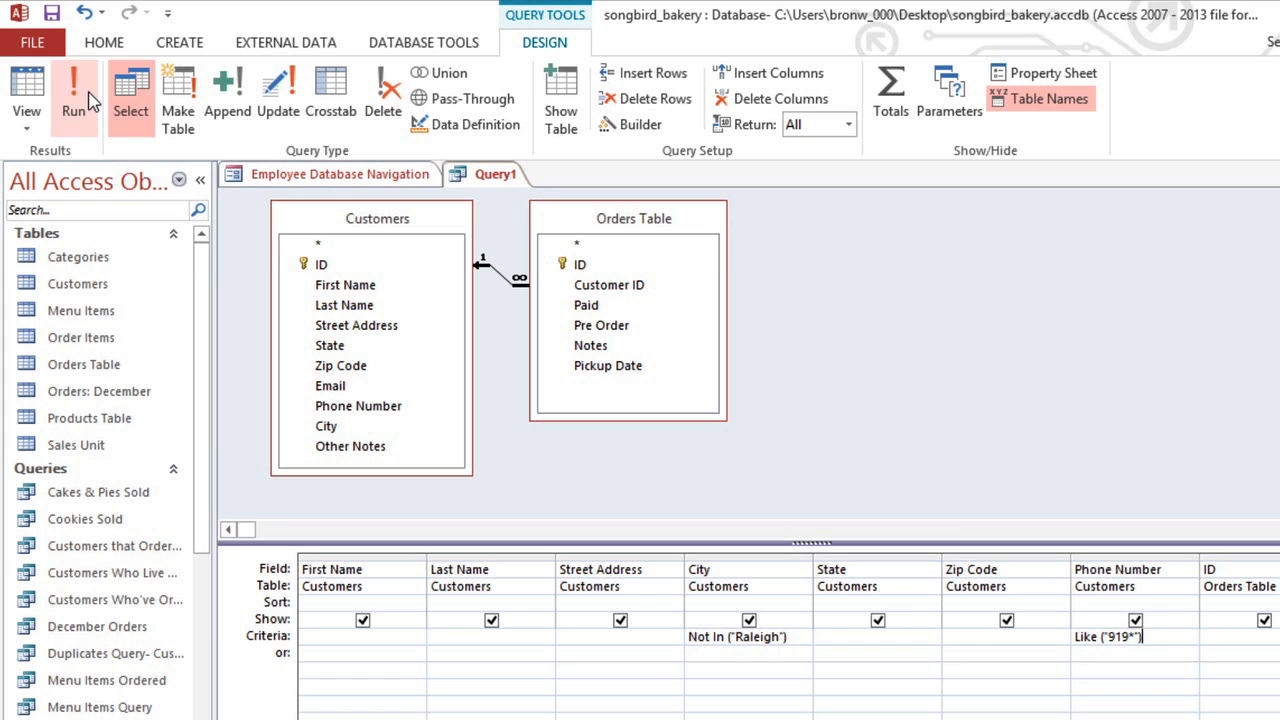
- Run the query to display the matching customers and order IDs as a datasheet
click(72, 90)
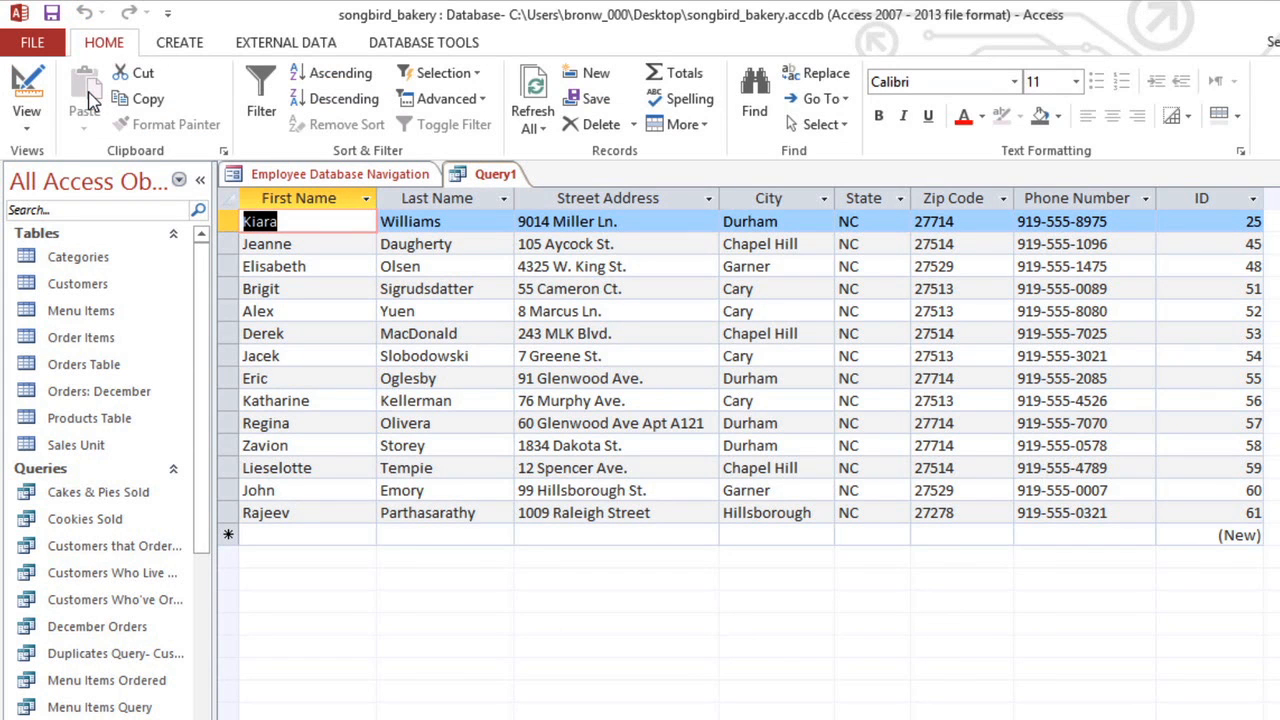